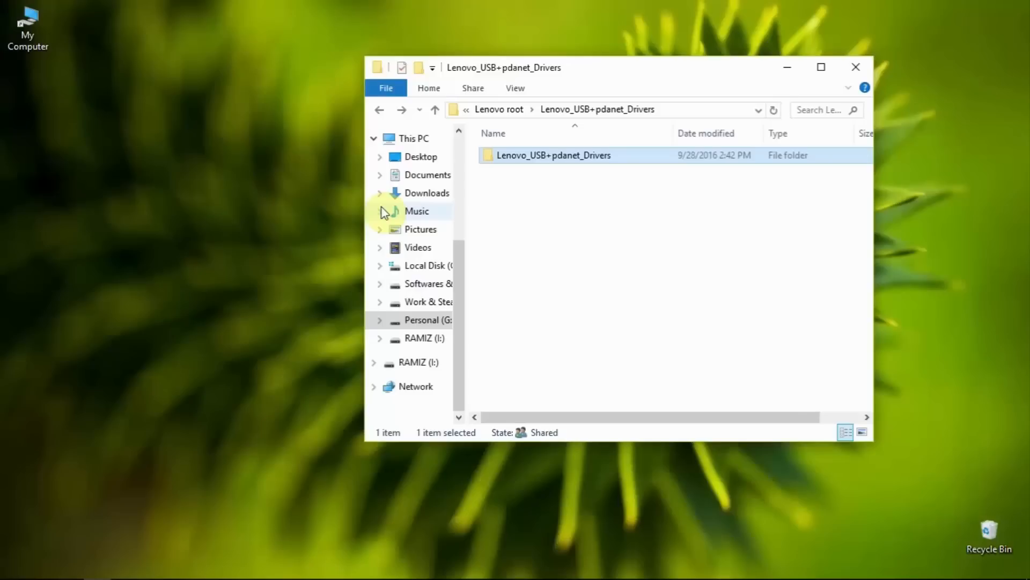
- Browse into the Lenovo_USB+pdanet_Drivers folder and select the LePhone2.0 installer
{"action": "right_click", "coordinate": [384, 211]}
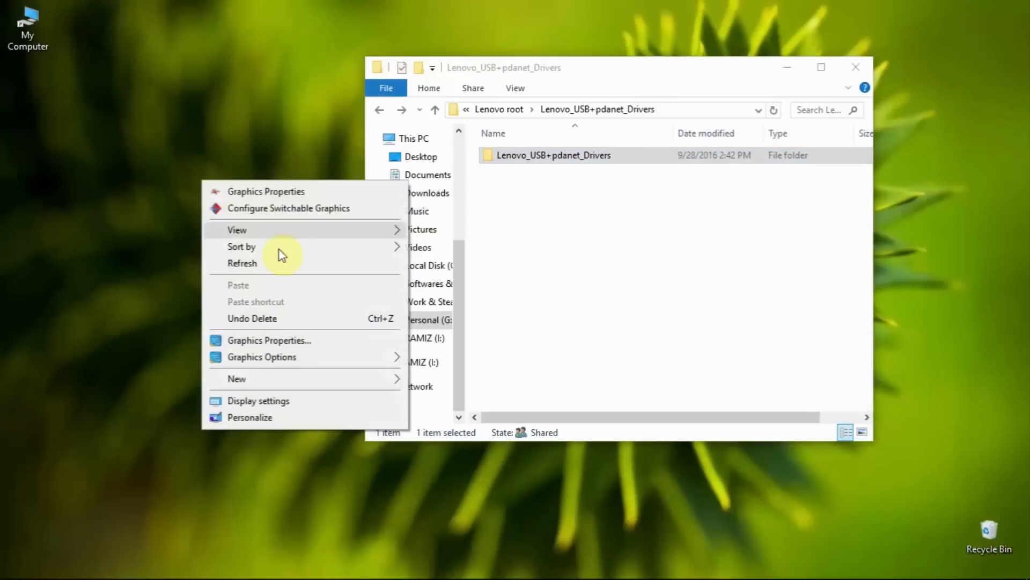
{"action": "left_click", "coordinate": [254, 158]}
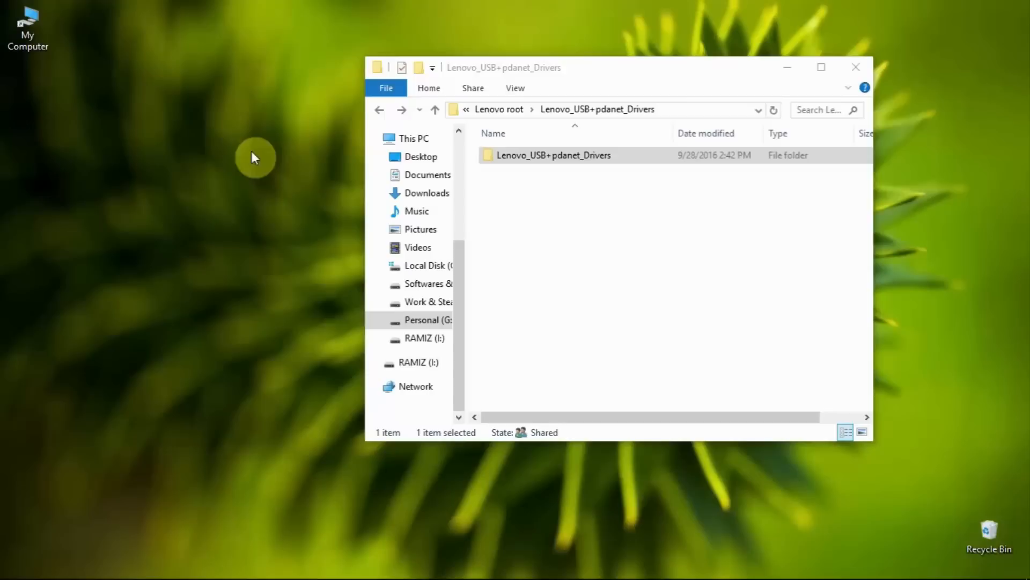
{"action": "mouse_move", "coordinate": [200, 177]}
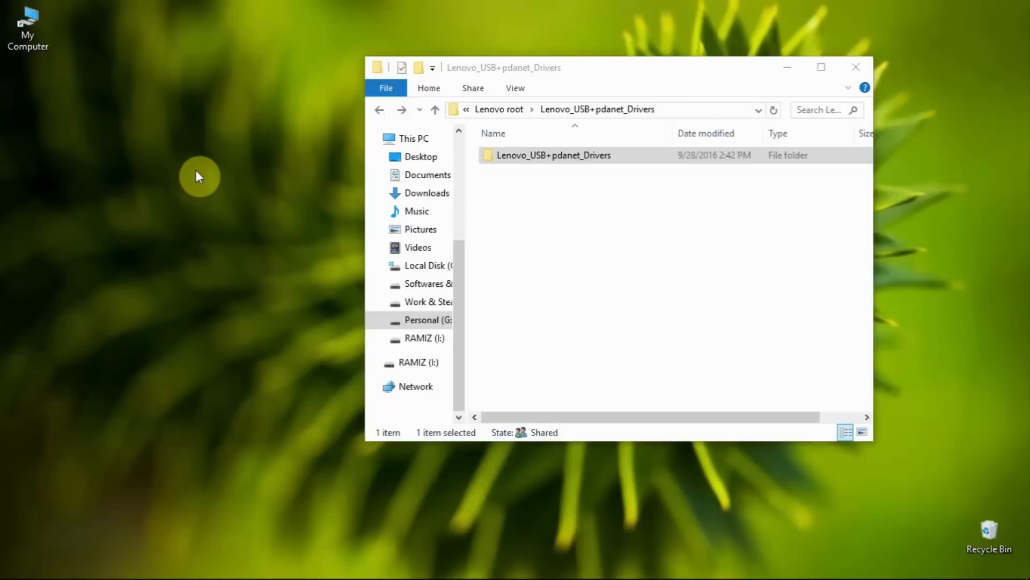
{"action": "mouse_move", "coordinate": [497, 257]}
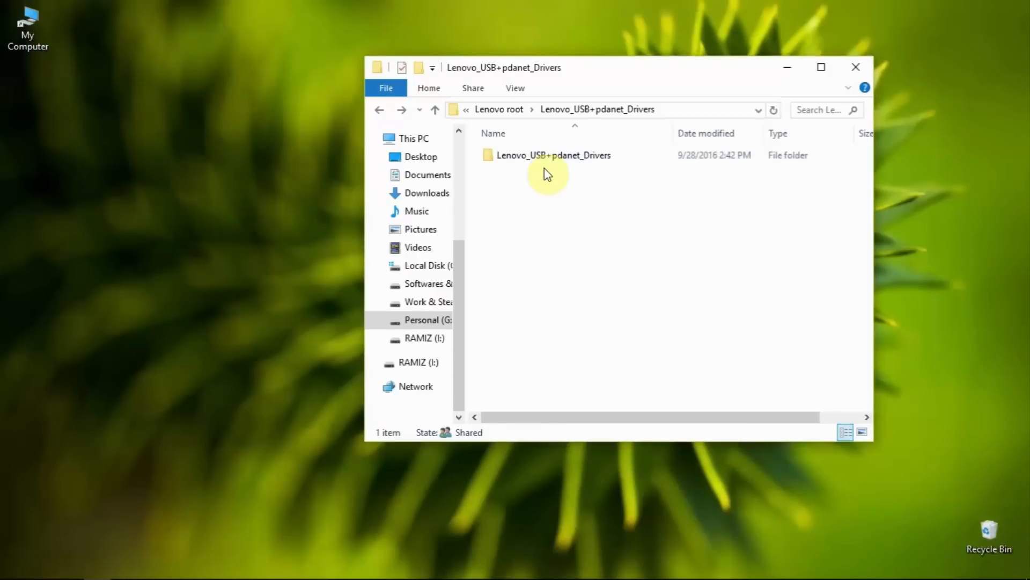
{"action": "left_click", "coordinate": [553, 155]}
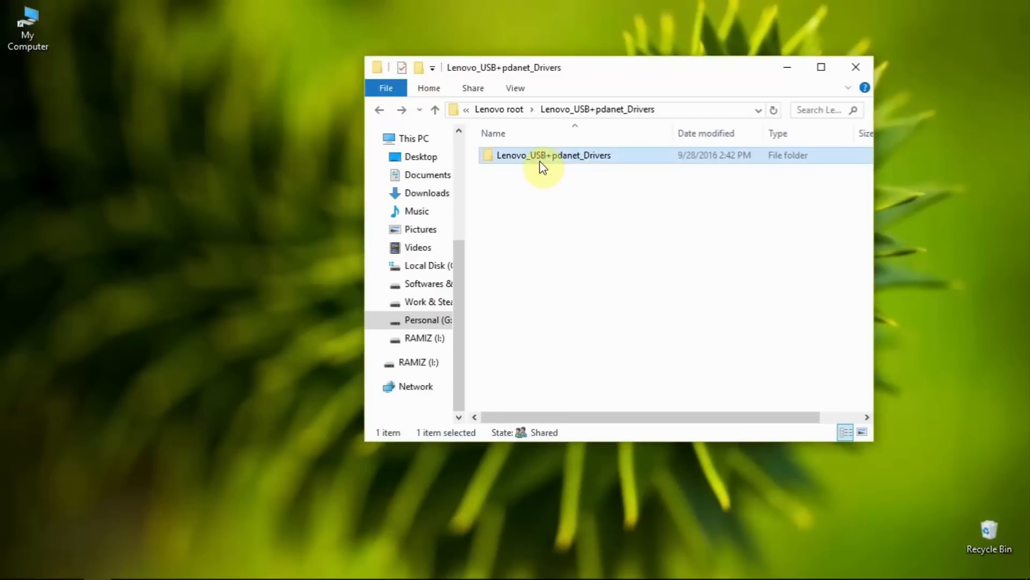
{"action": "double_click", "coordinate": [552, 155]}
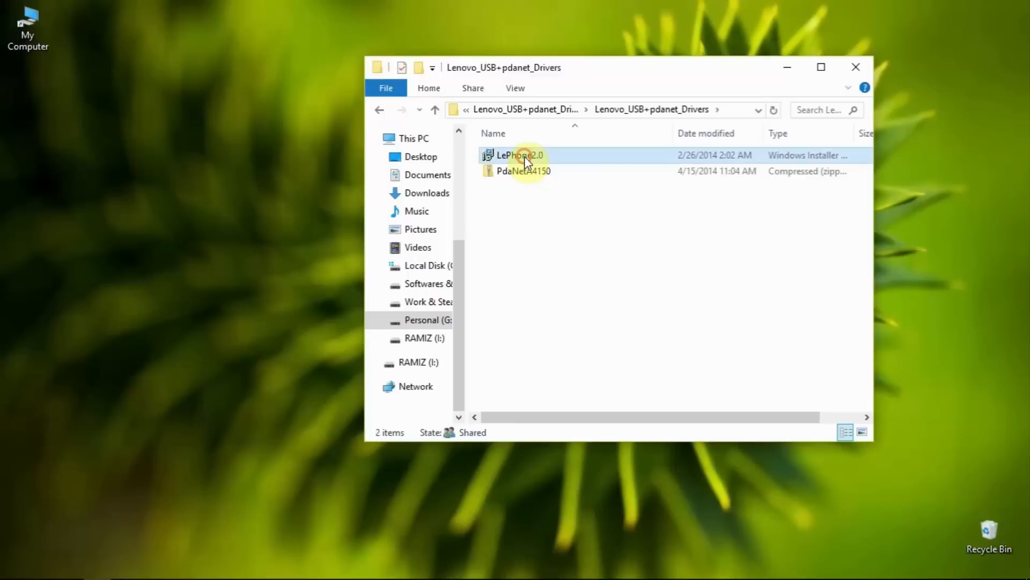
{"action": "left_click", "coordinate": [519, 156]}
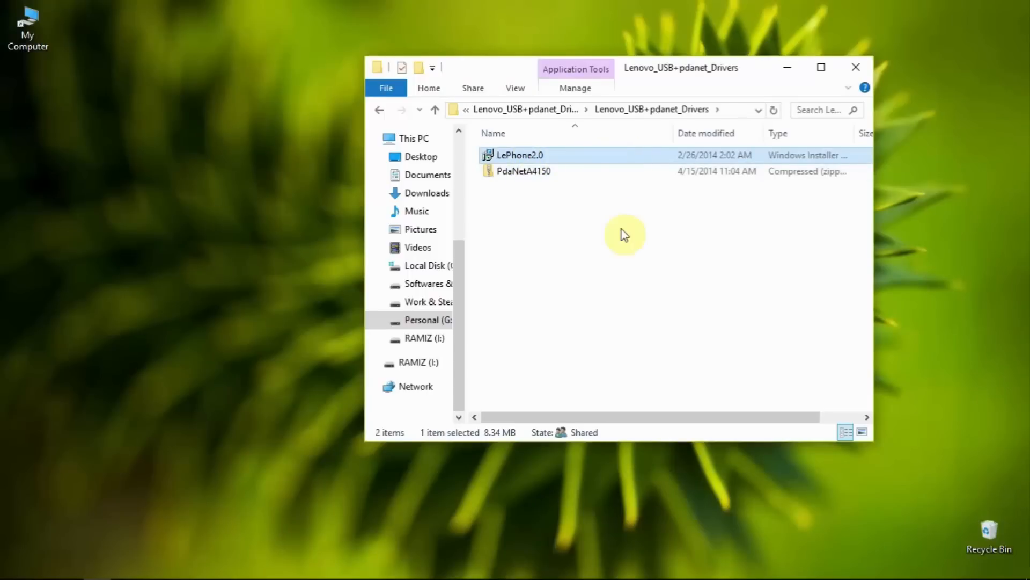
- Return to the Lenovo root, open the nested Flash_Tools folders and right-click flash_tool
{"action": "left_click", "coordinate": [379, 109]}
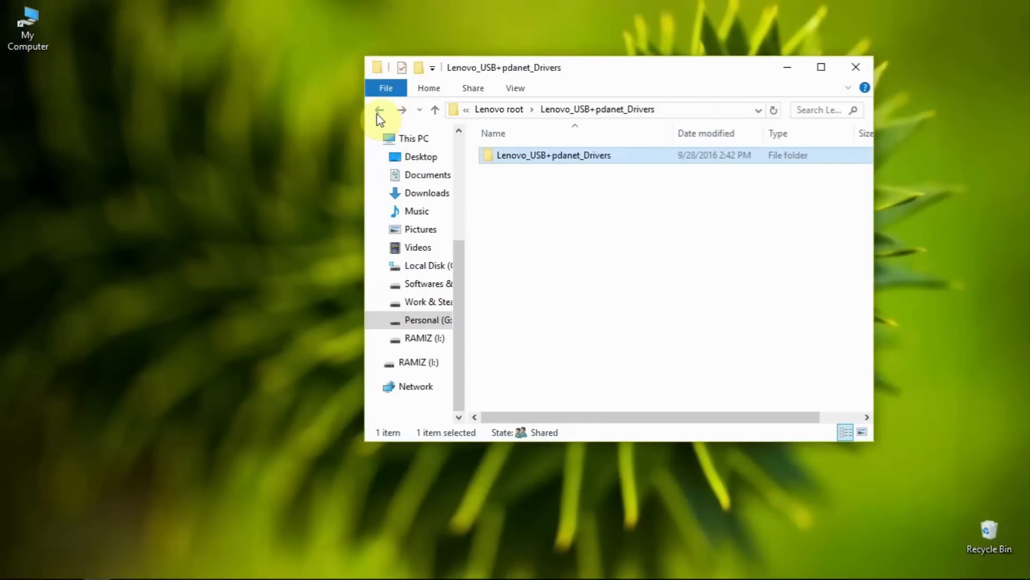
{"action": "left_click", "coordinate": [380, 109]}
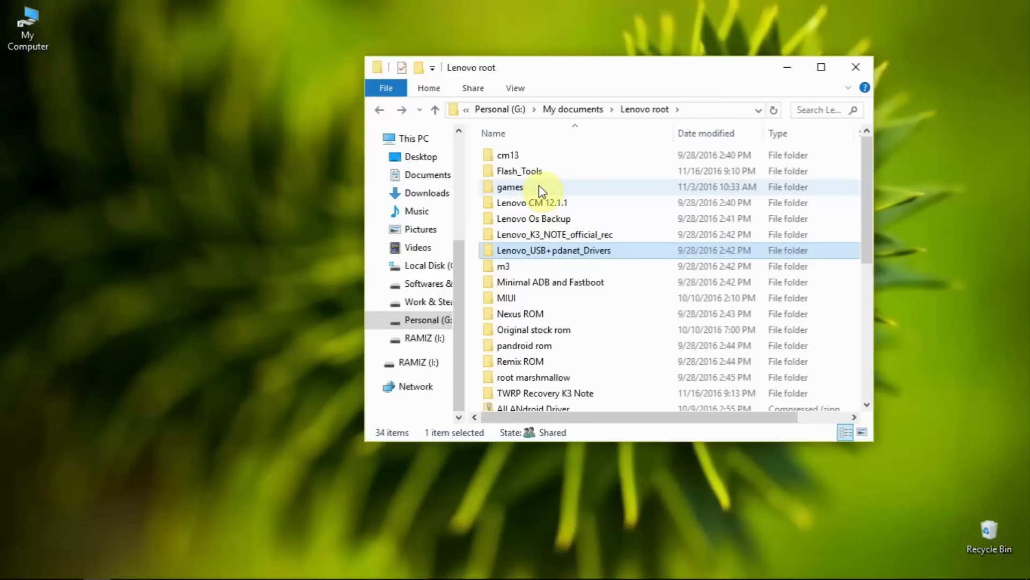
{"action": "mouse_move", "coordinate": [519, 170]}
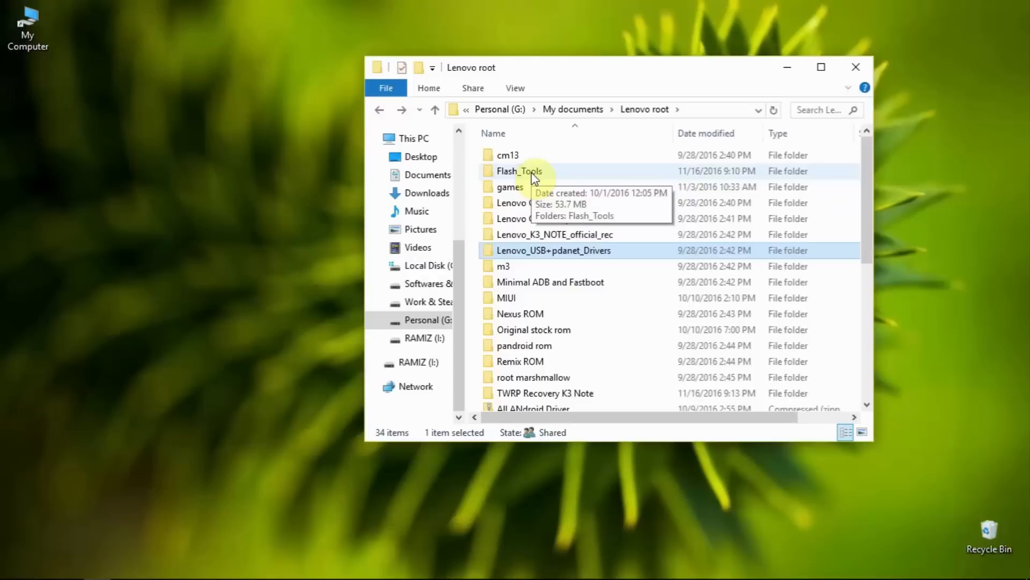
{"action": "double_click", "coordinate": [518, 171]}
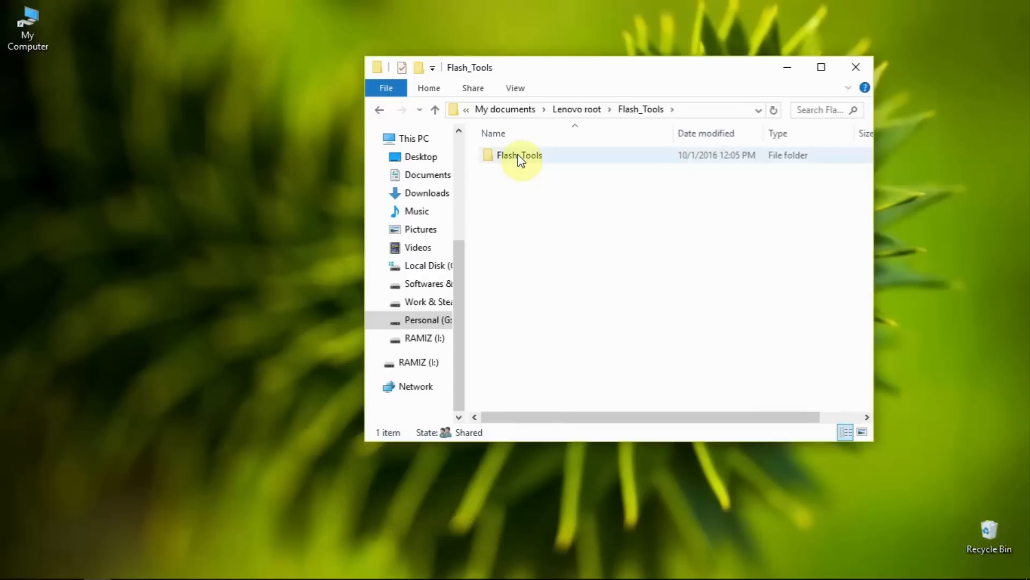
{"action": "double_click", "coordinate": [519, 154]}
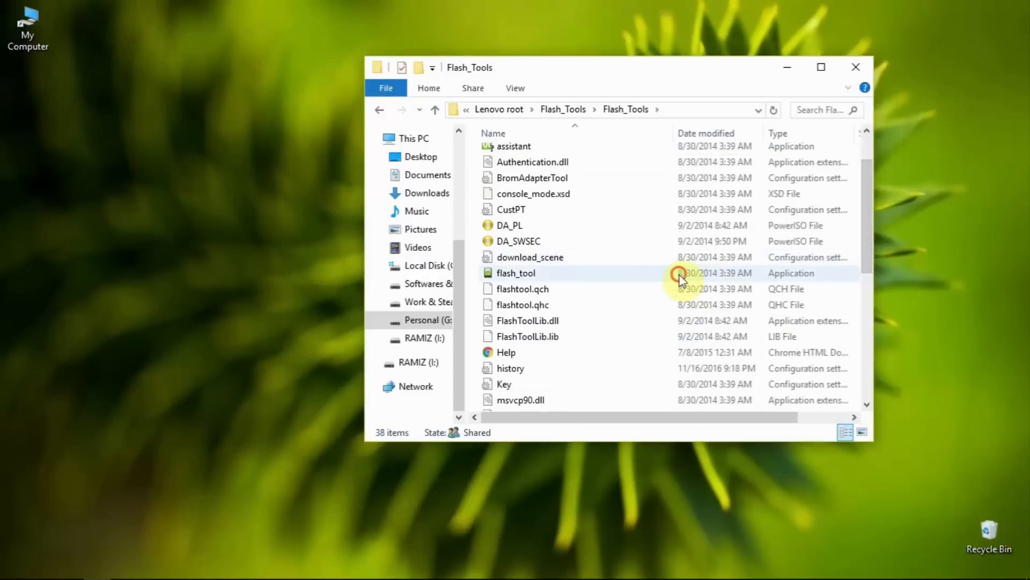
{"action": "left_click", "coordinate": [516, 273]}
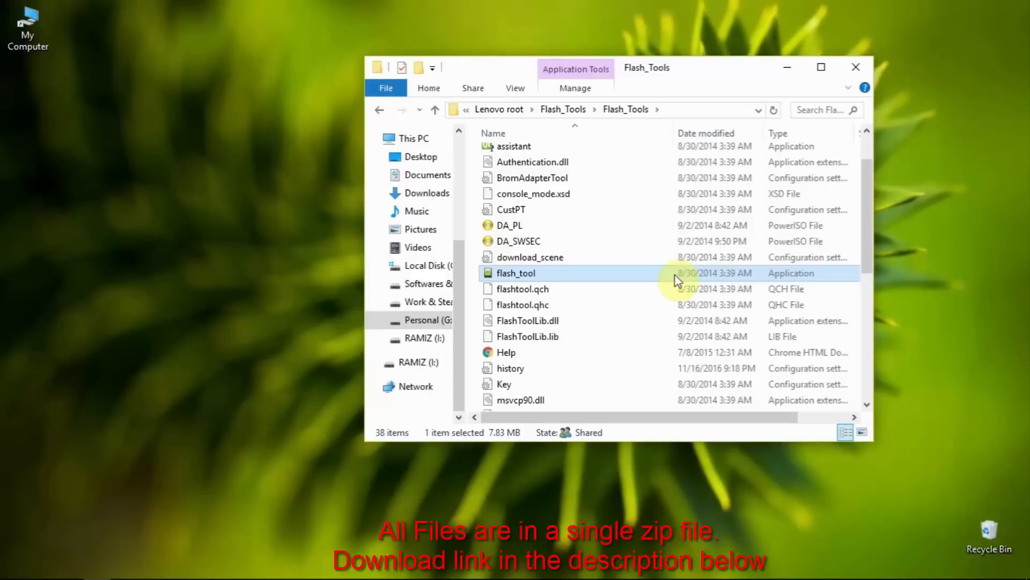
{"action": "right_click", "coordinate": [516, 273]}
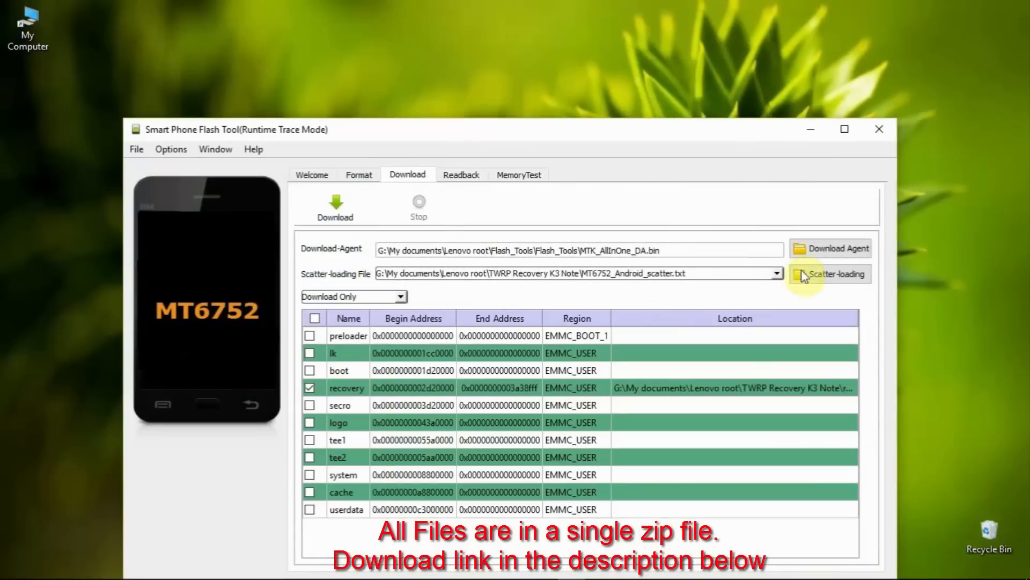
- Load MT6752_Android_scatter.txt from the TWRP Recovery K3 Note folder as the scatter file
{"action": "left_click", "coordinate": [835, 273]}
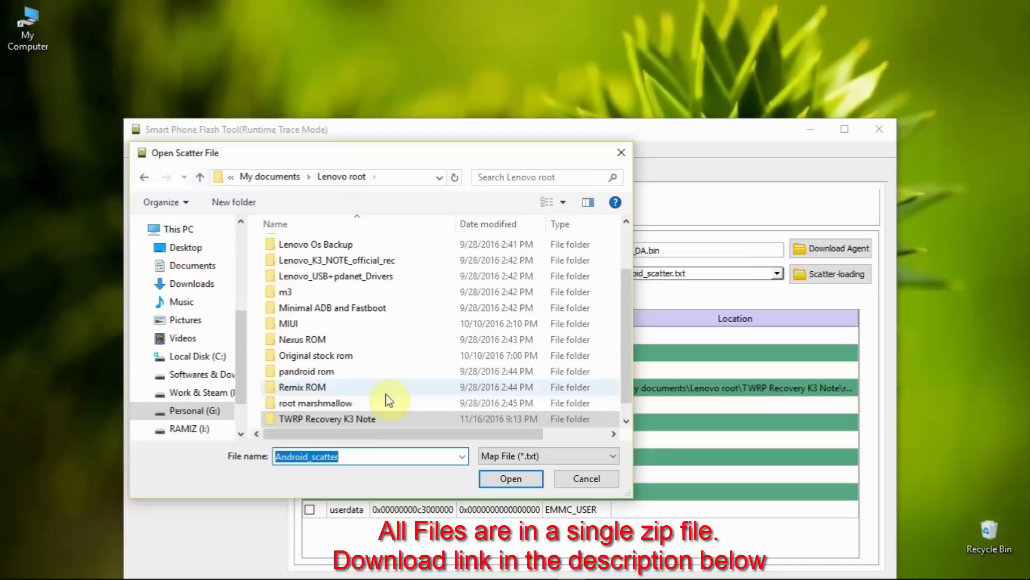
{"action": "double_click", "coordinate": [327, 419]}
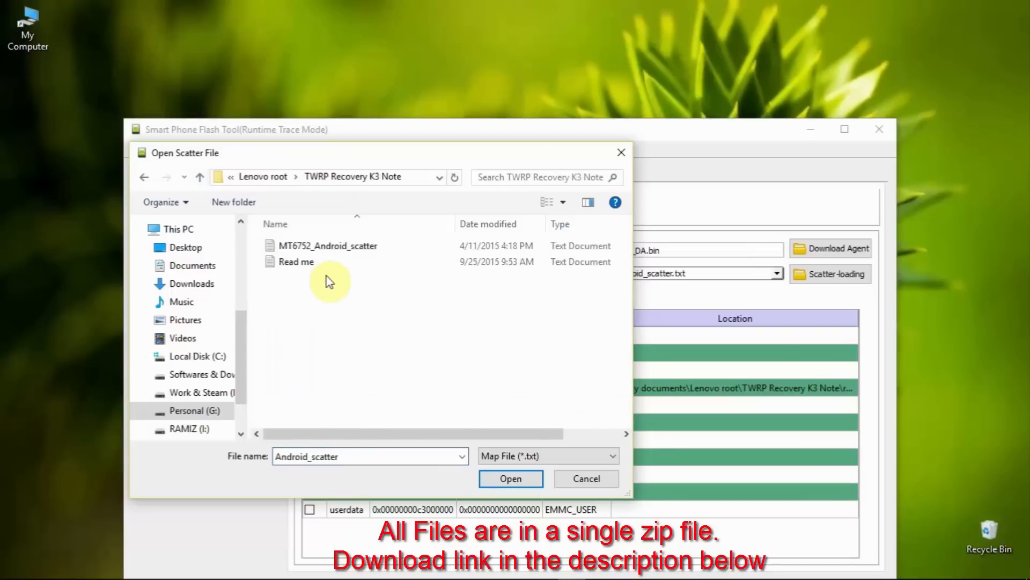
{"action": "left_click", "coordinate": [329, 245]}
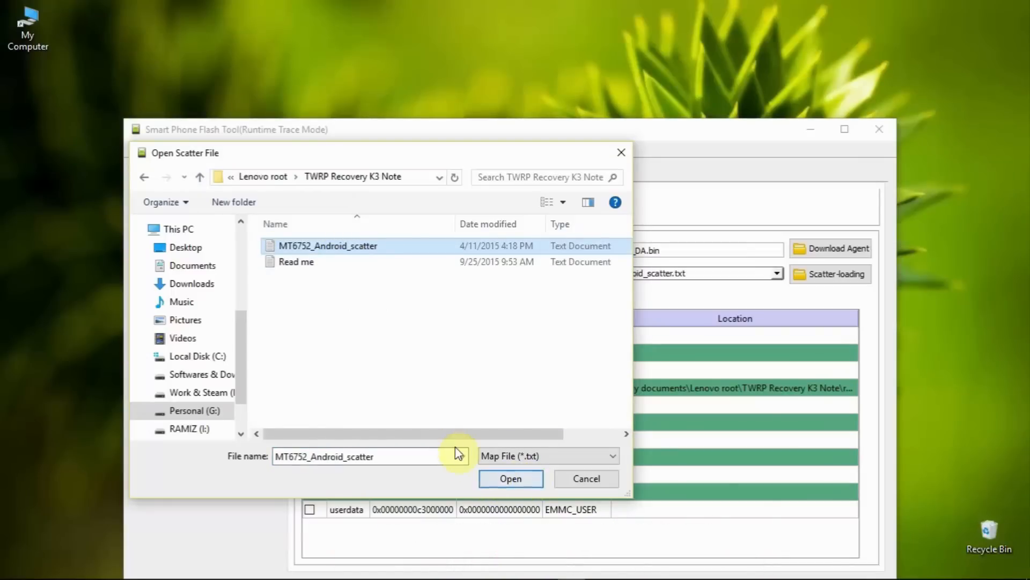
{"action": "left_click", "coordinate": [510, 478]}
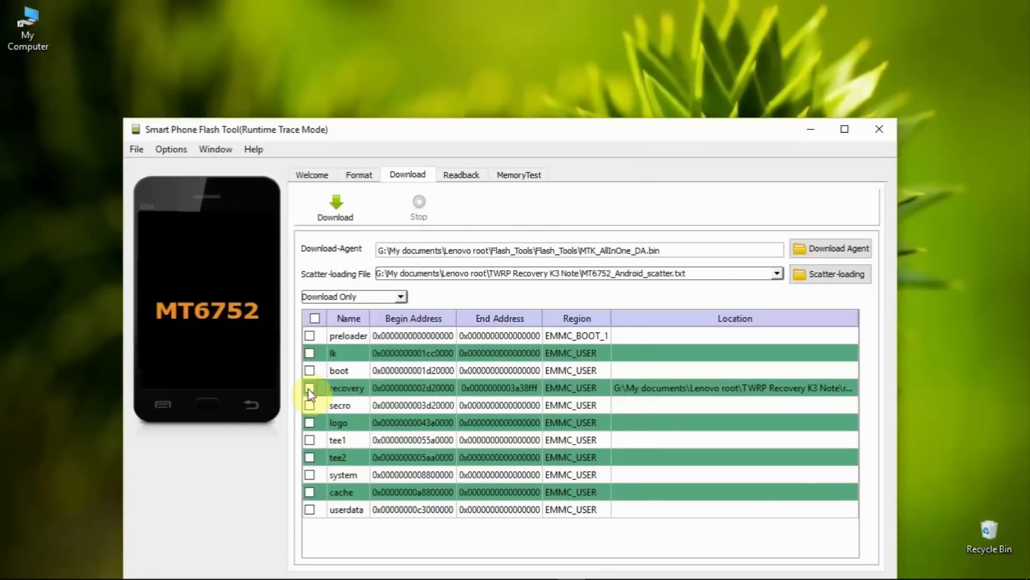
- Tick only the recovery partition and confirm DA DL All with Checksum in Download options
{"action": "left_click", "coordinate": [310, 387]}
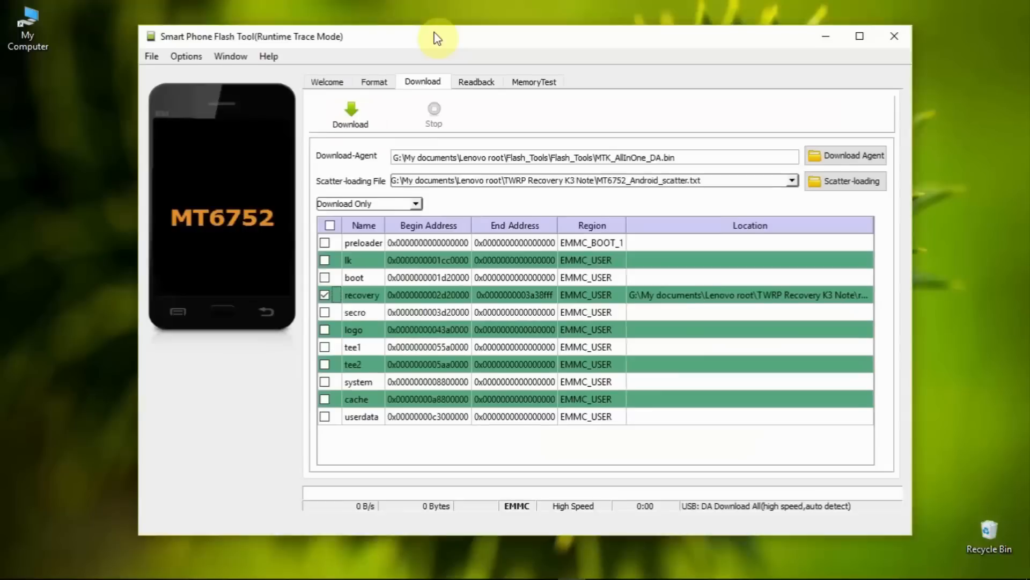
{"action": "left_click", "coordinate": [187, 56]}
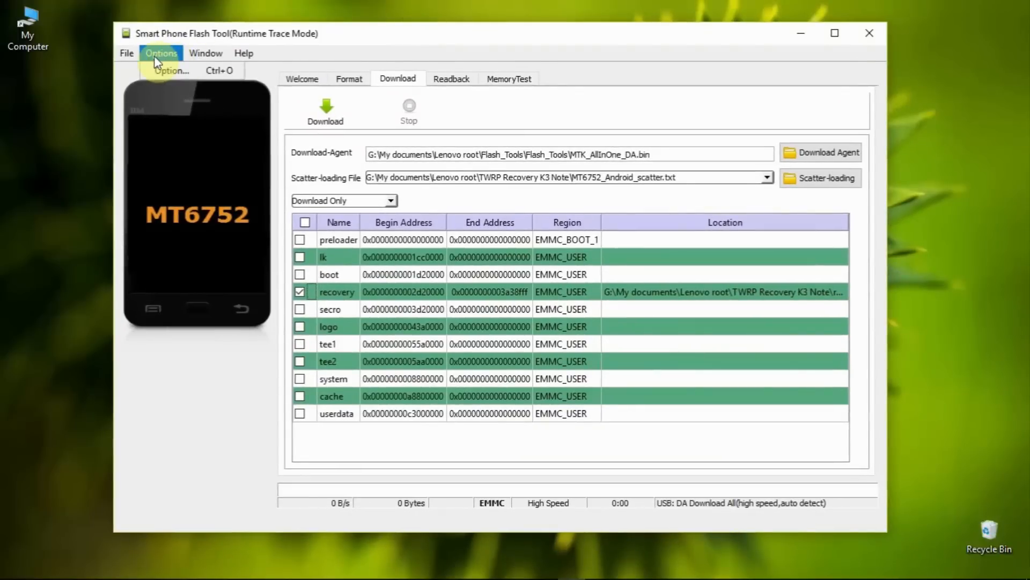
{"action": "left_click", "coordinate": [170, 70]}
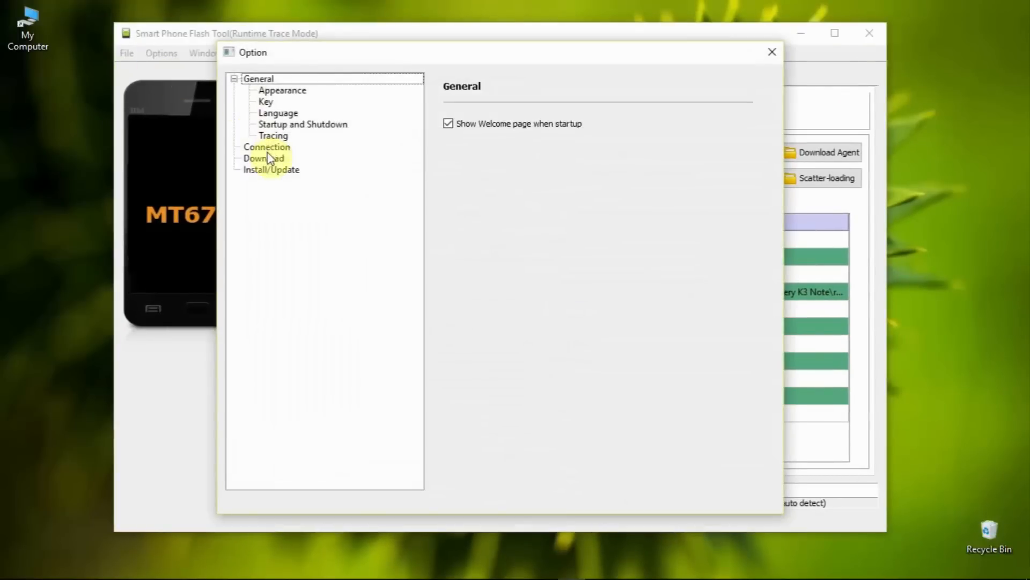
{"action": "left_click", "coordinate": [263, 157]}
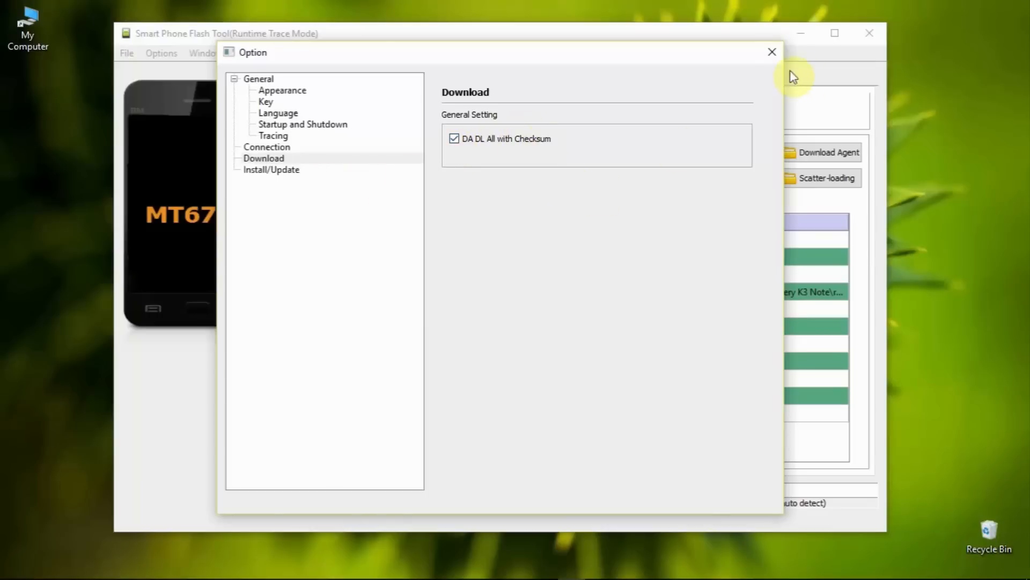
{"action": "left_click", "coordinate": [772, 52]}
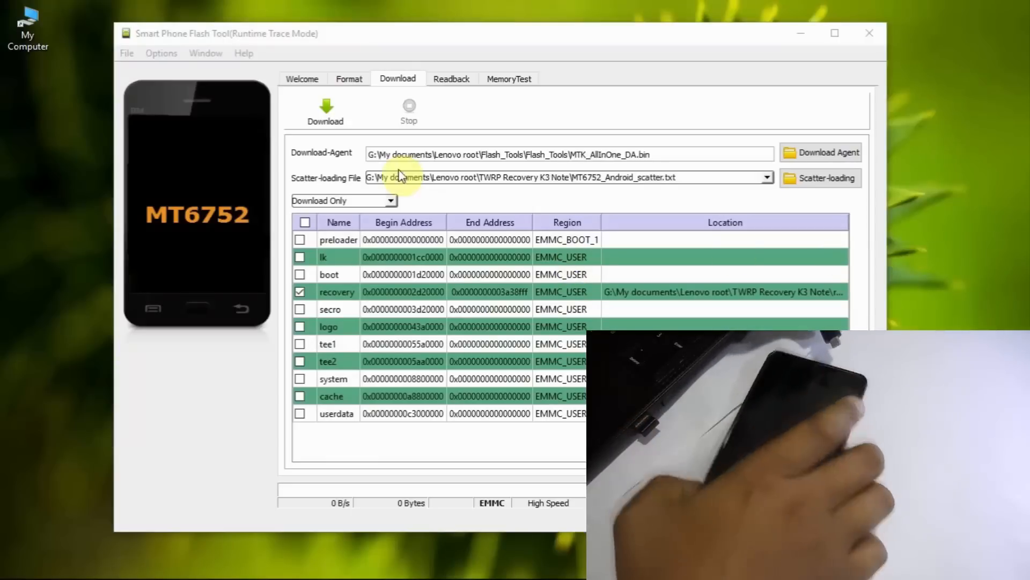
- Start the download to flash the recovery image until Download Ok appears
{"action": "left_click", "coordinate": [325, 110]}
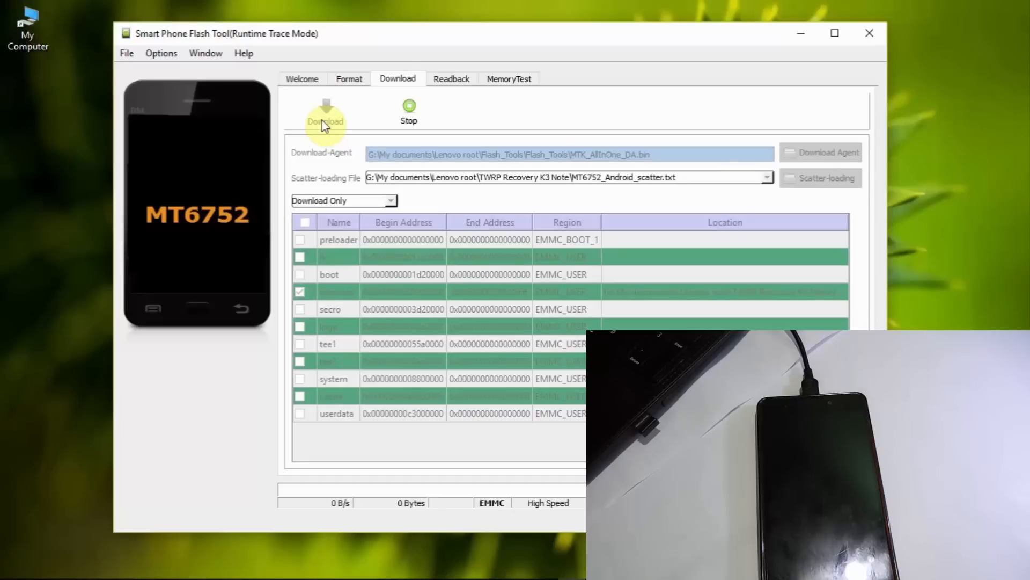
{"action": "left_click", "coordinate": [325, 121]}
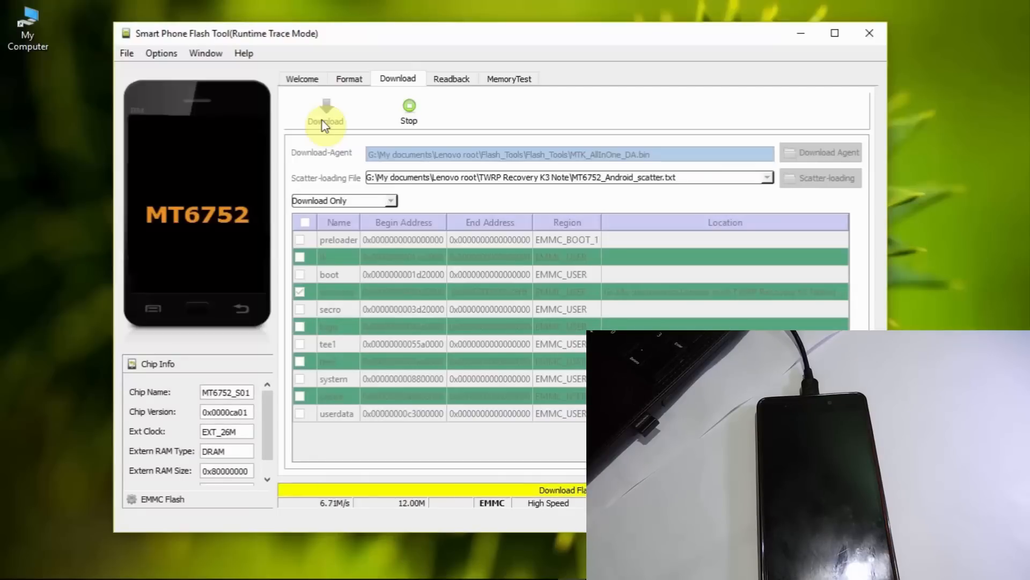
{"action": "left_click", "coordinate": [326, 112]}
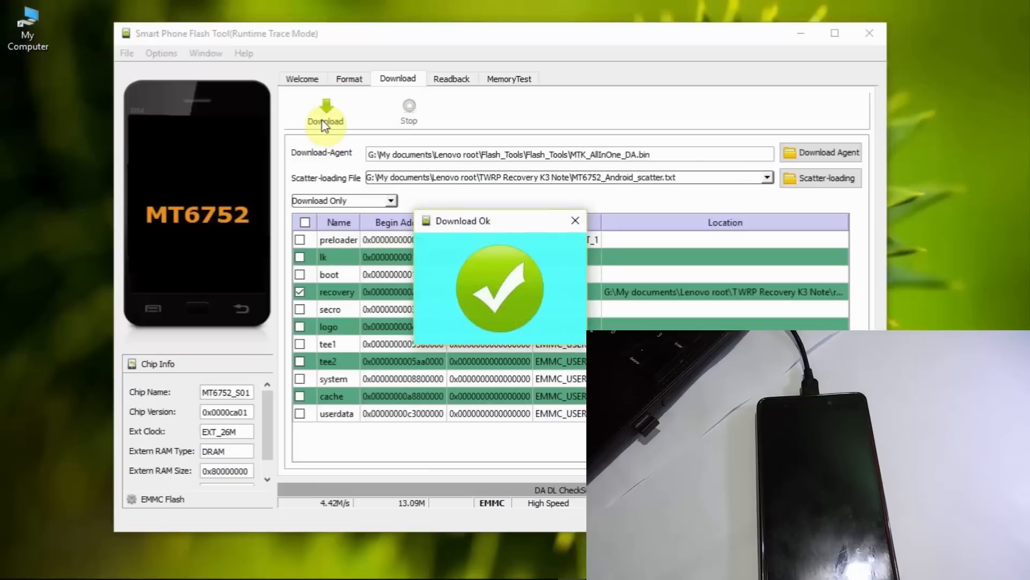
{"action": "mouse_move", "coordinate": [562, 183]}
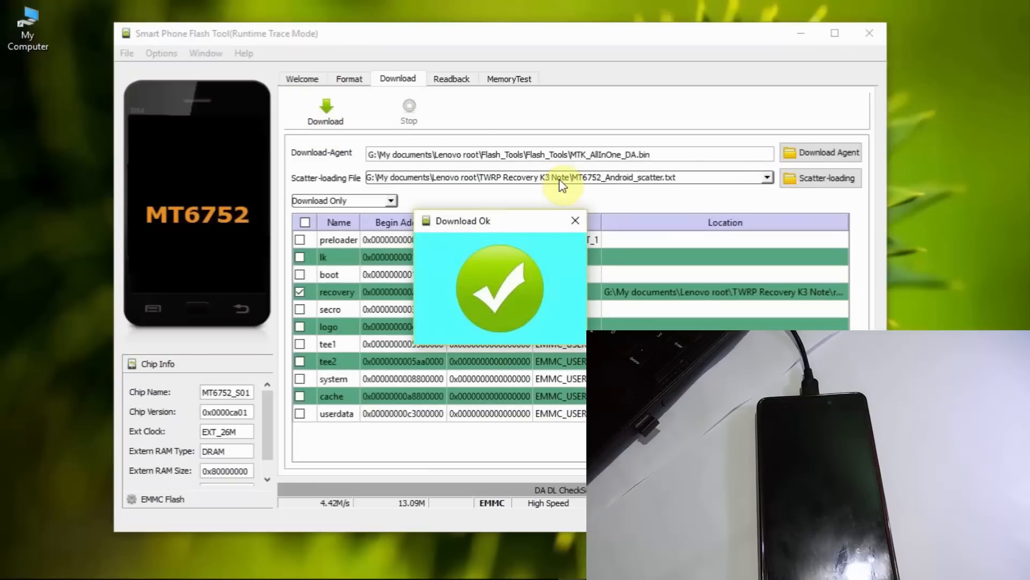
- Close the Download Ok dialog, leaving recovery still ticked on the download page
{"action": "left_click", "coordinate": [574, 220]}
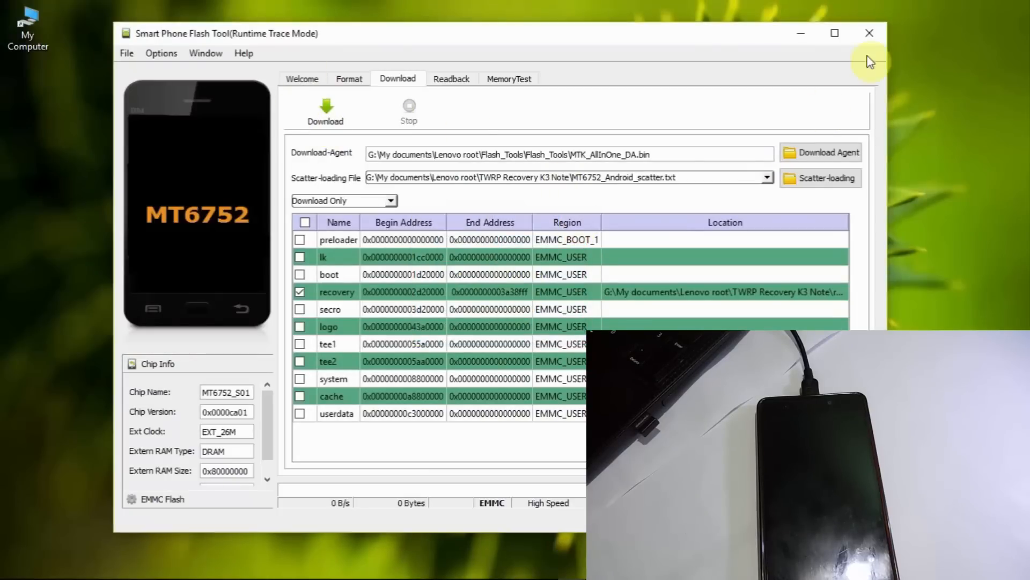
{"action": "mouse_move", "coordinate": [873, 49]}
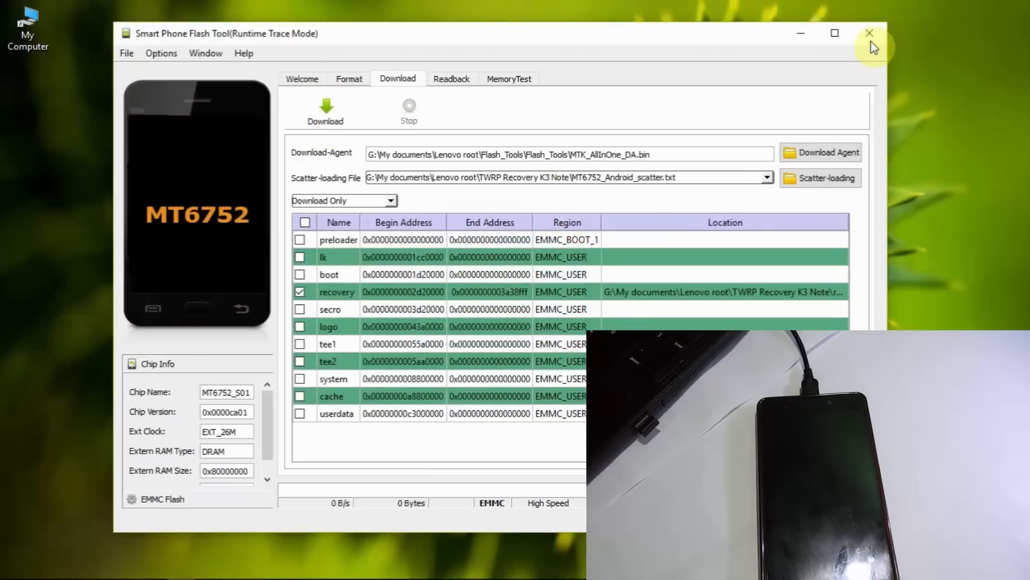